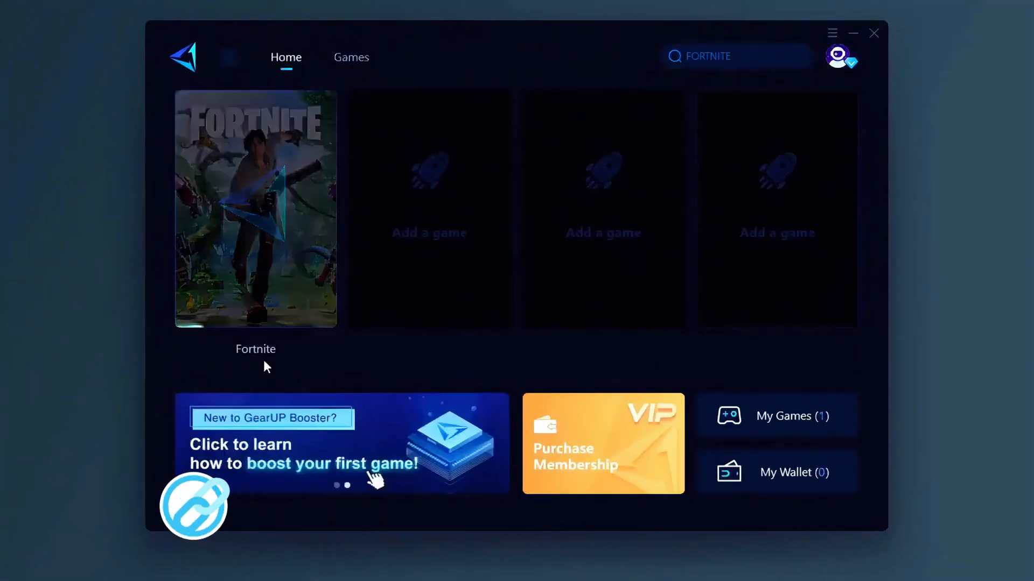
Boost Fortnite in GearUP Booster to show ping stats, then bring up the Start menu
click(256, 208)
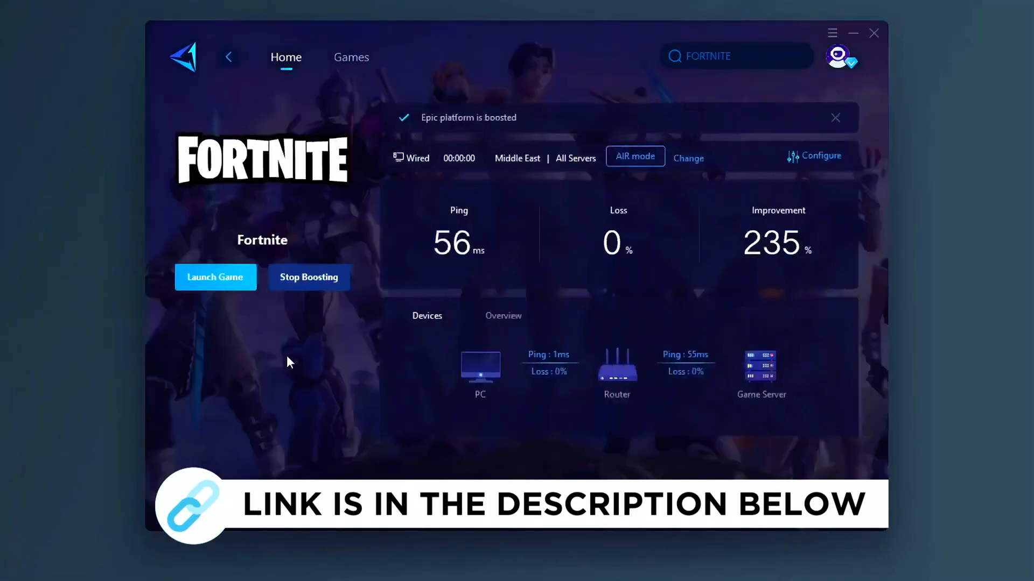
click(350, 58)
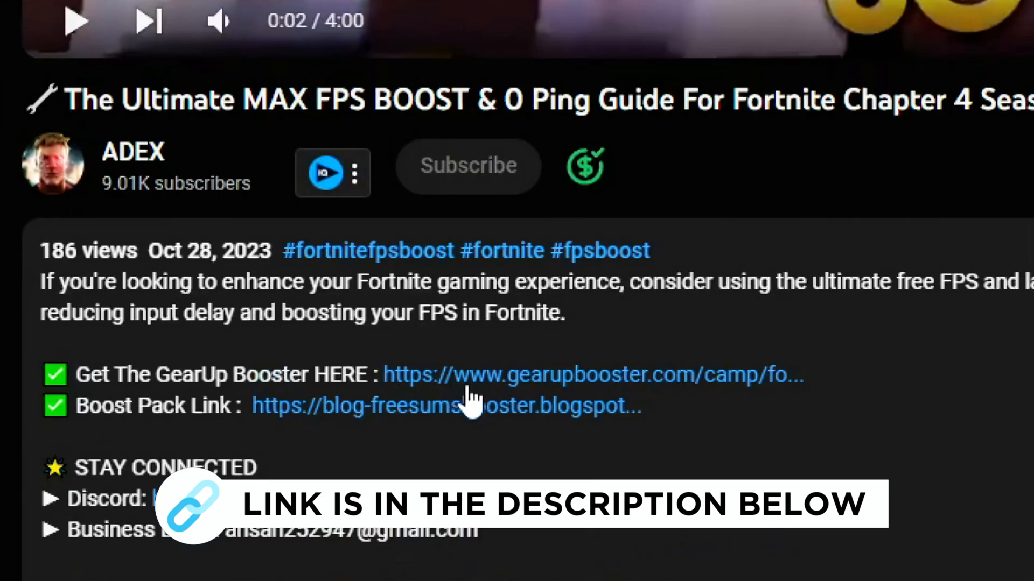
click(591, 375)
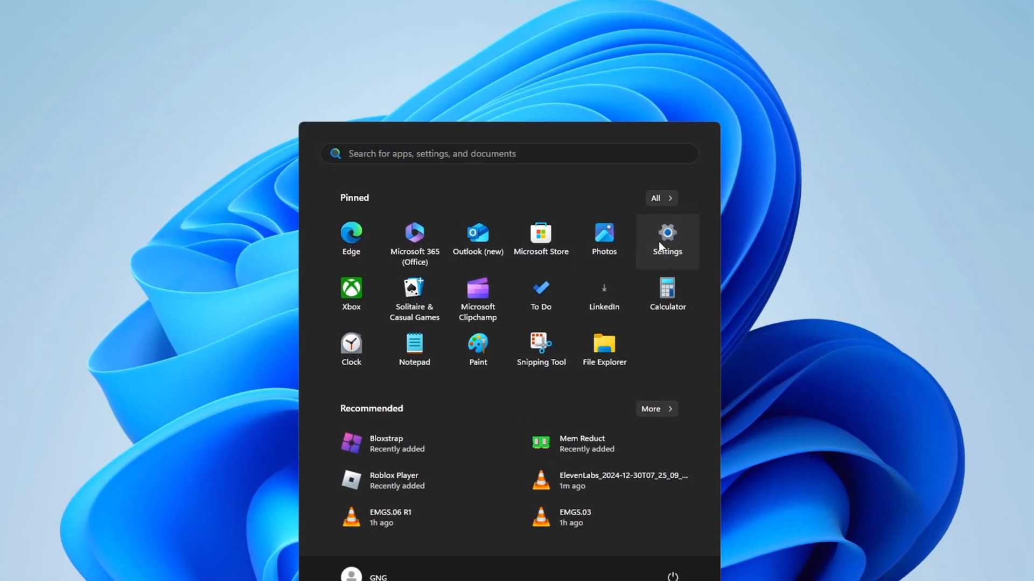
Keep the display at 1920 × 1080 and view advanced display details showing 120 Hz
click(667, 237)
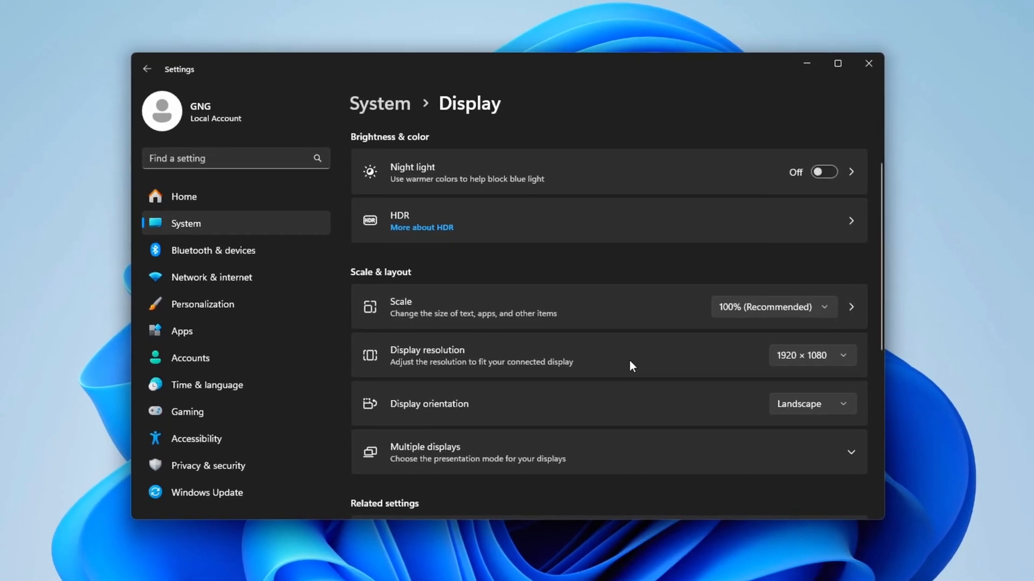
scroll(down, 3)
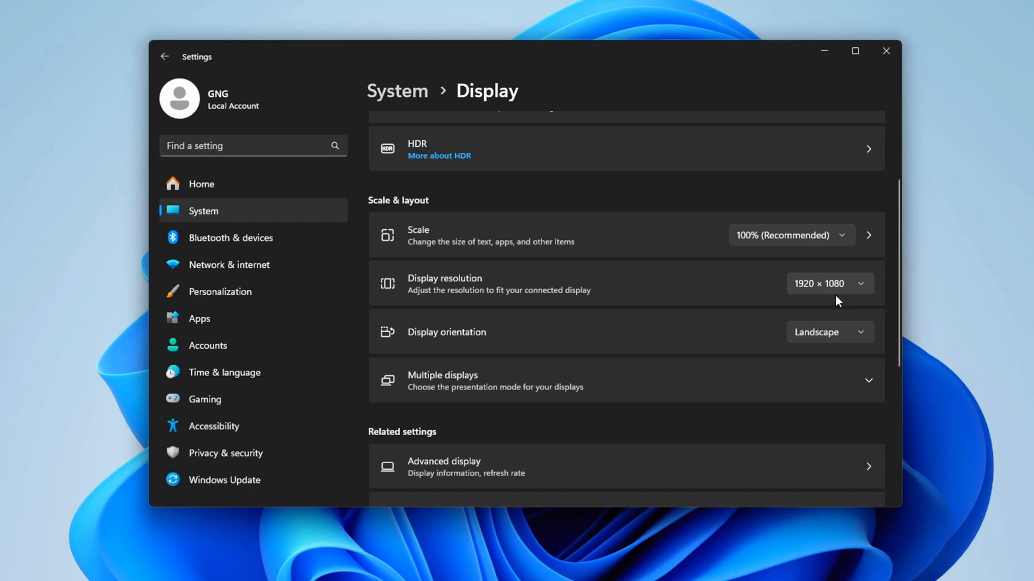
click(829, 284)
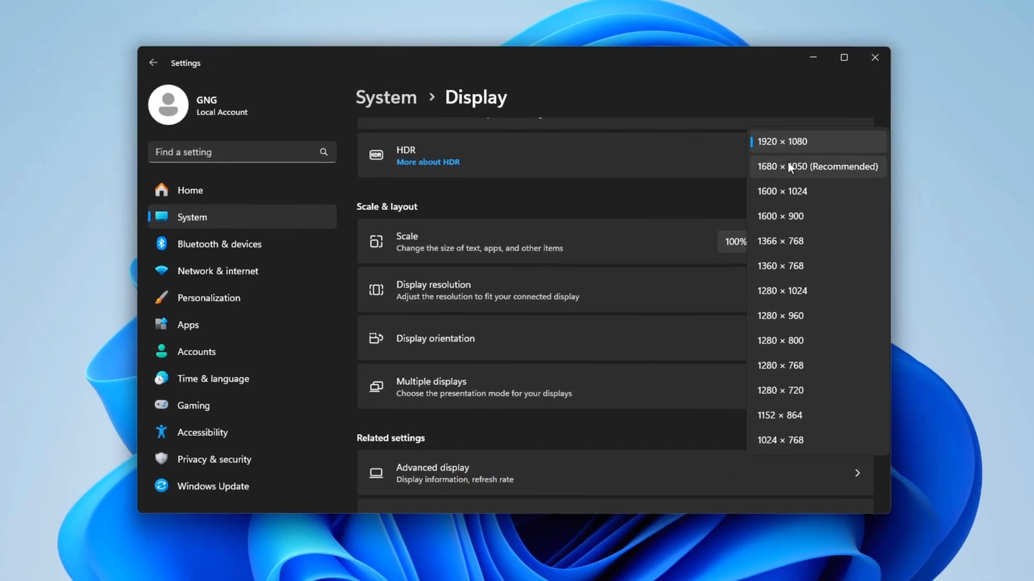
click(780, 141)
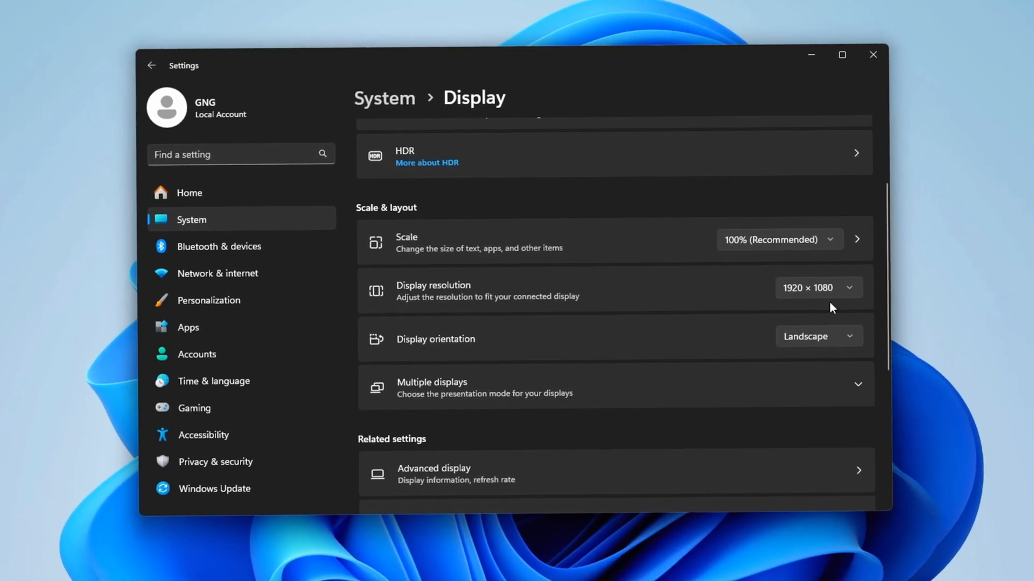
scroll(down, 3)
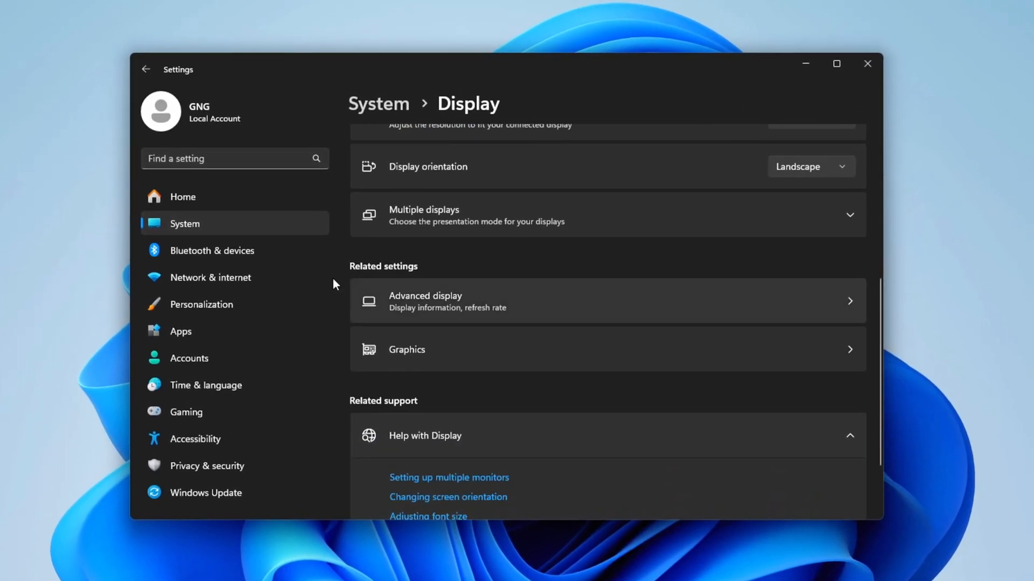
click(426, 300)
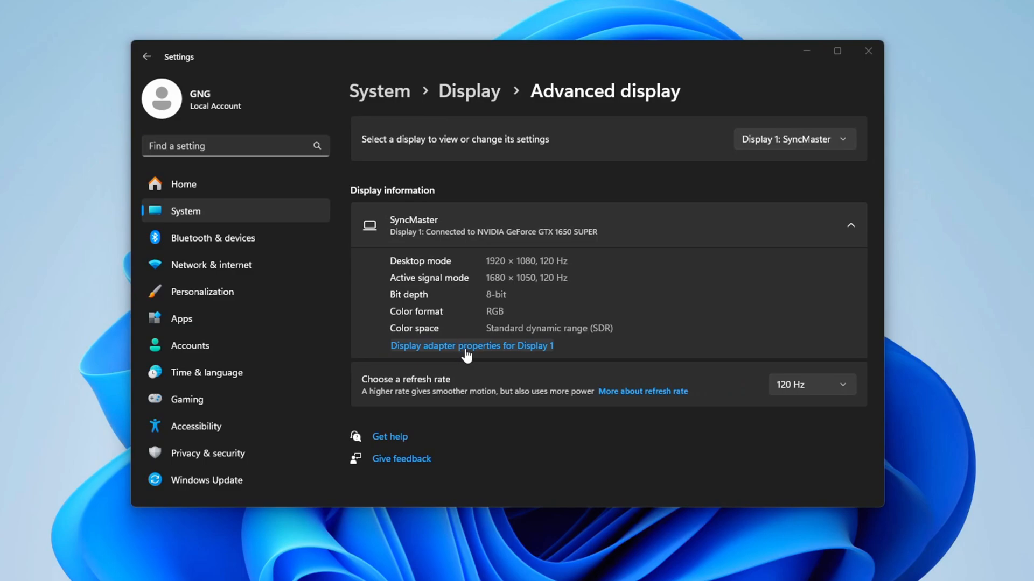
click(472, 345)
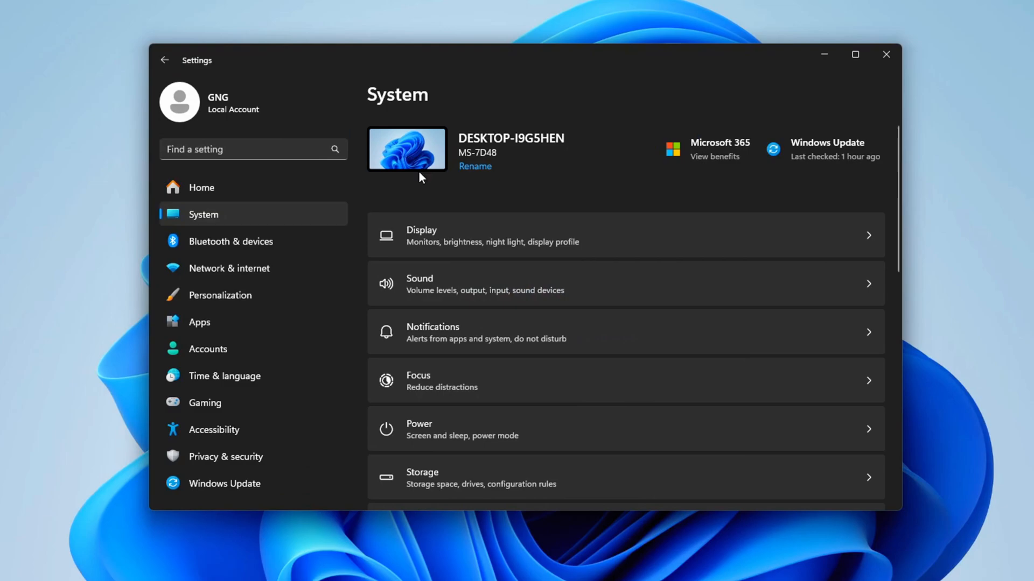
Review Notifications, then go to Storage management and its Storage Sense setting
click(625, 332)
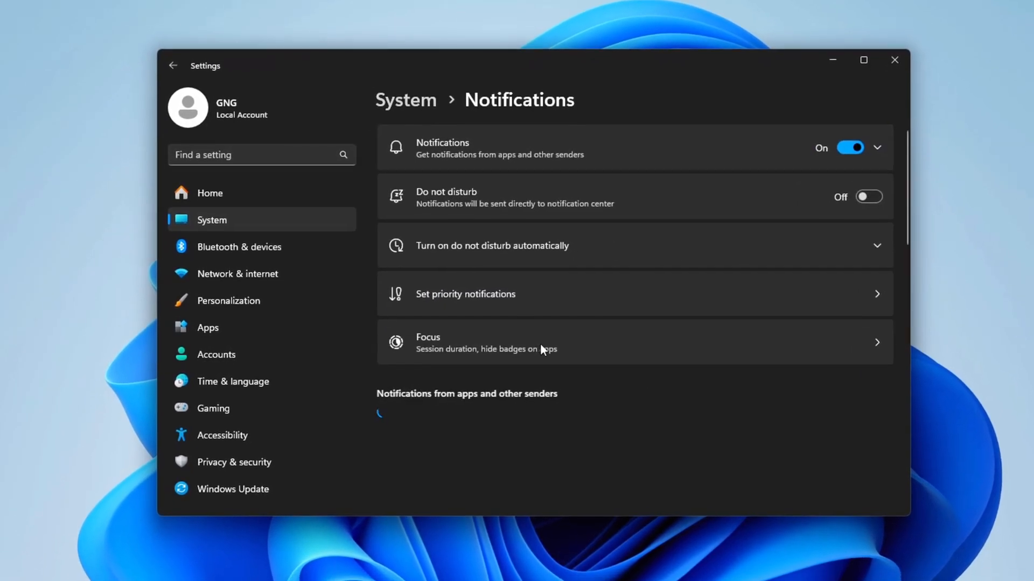
click(850, 147)
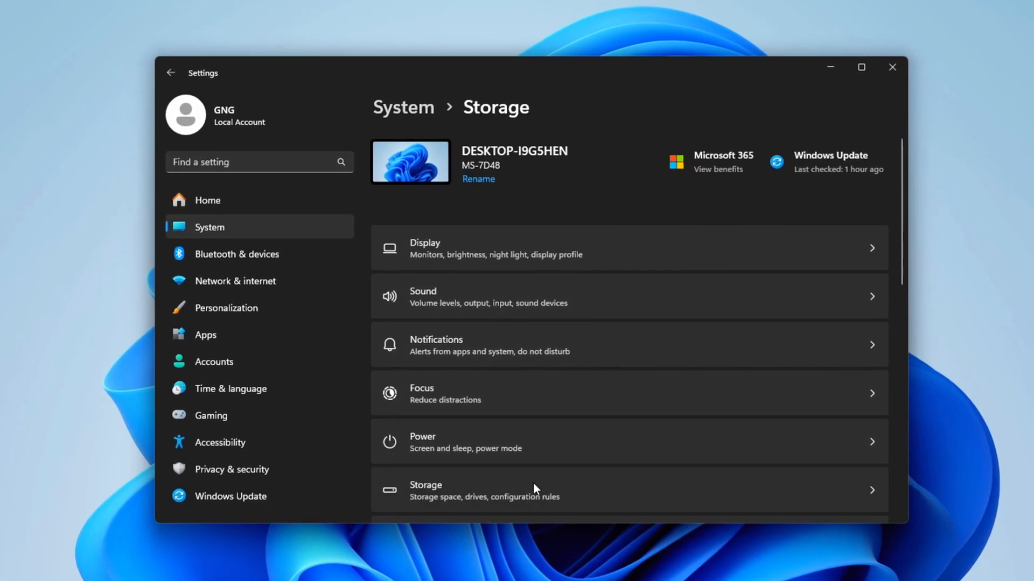
click(425, 490)
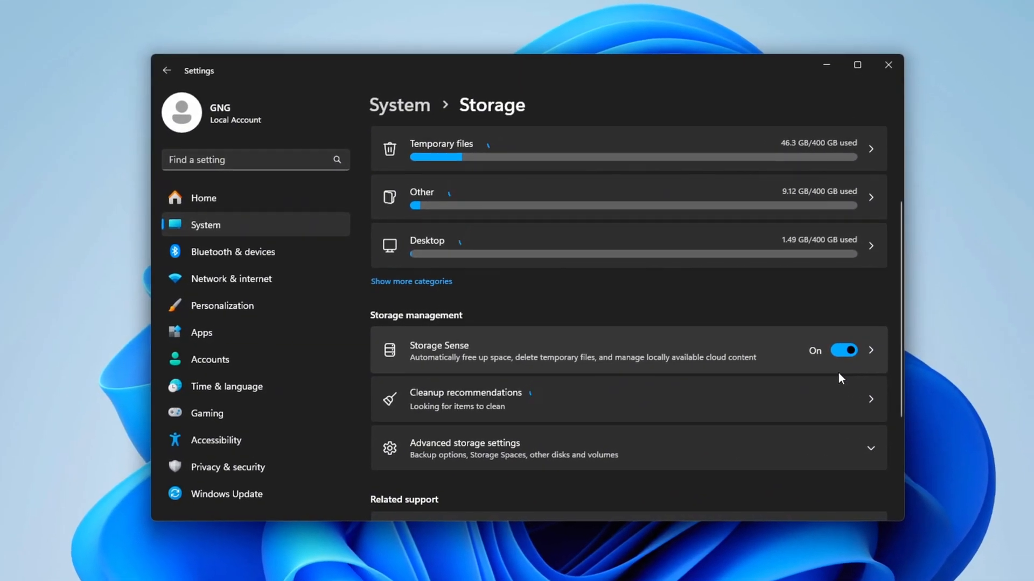
click(465, 399)
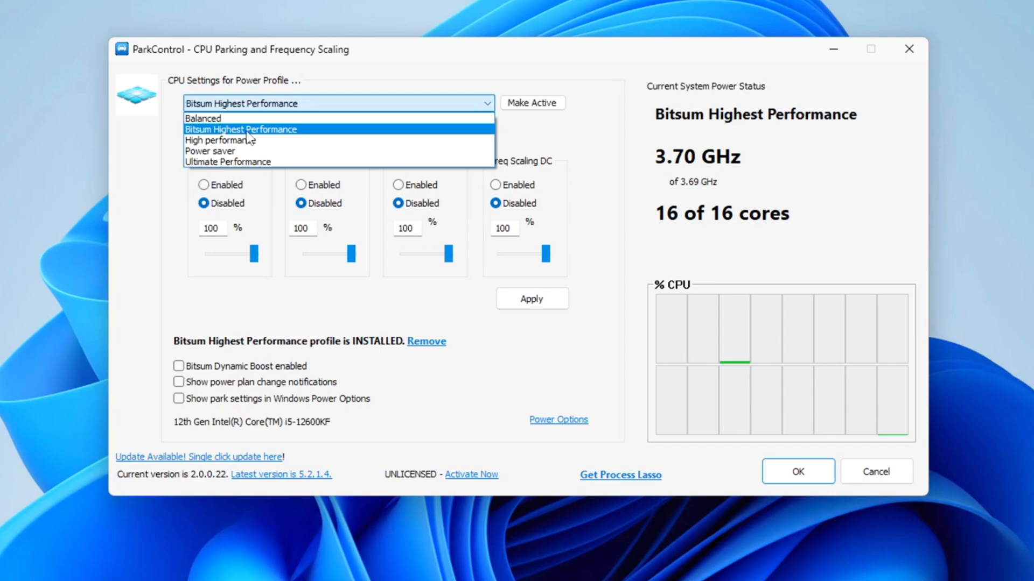
Select the Bitsum Highest Performance profile and enable Bitsum Dynamic Boost in ParkControl
click(240, 128)
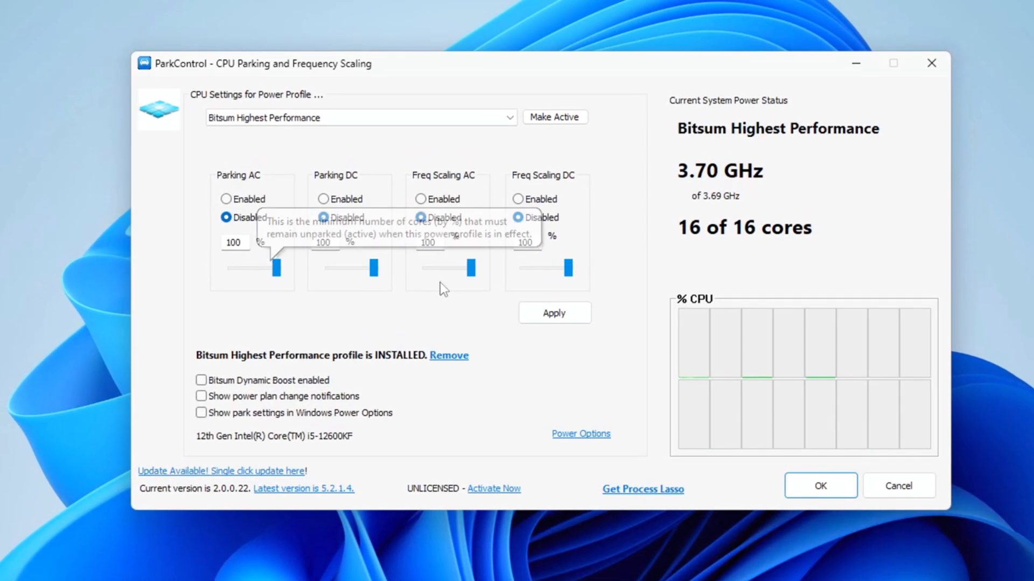
mouse_move(210, 391)
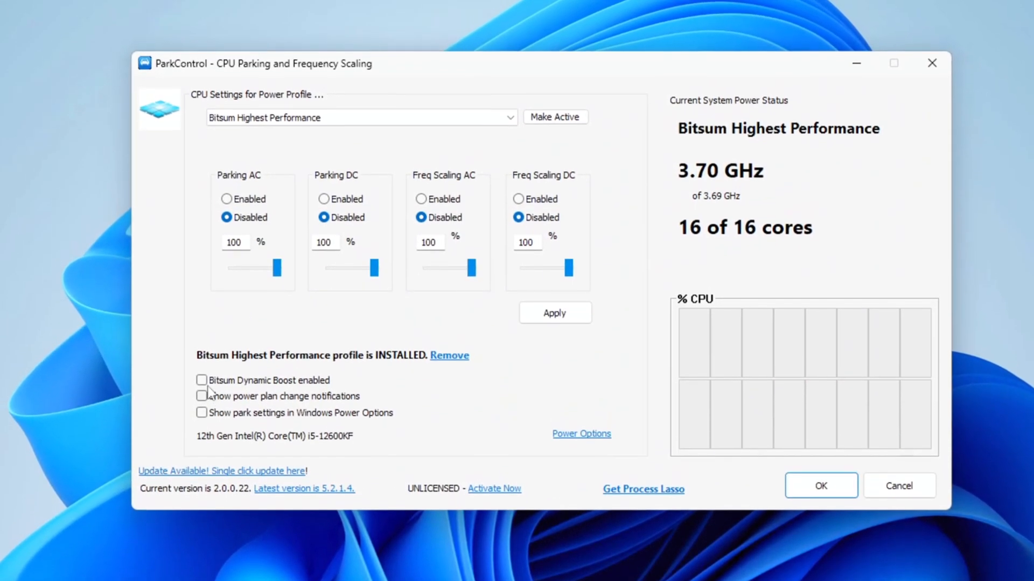
click(202, 379)
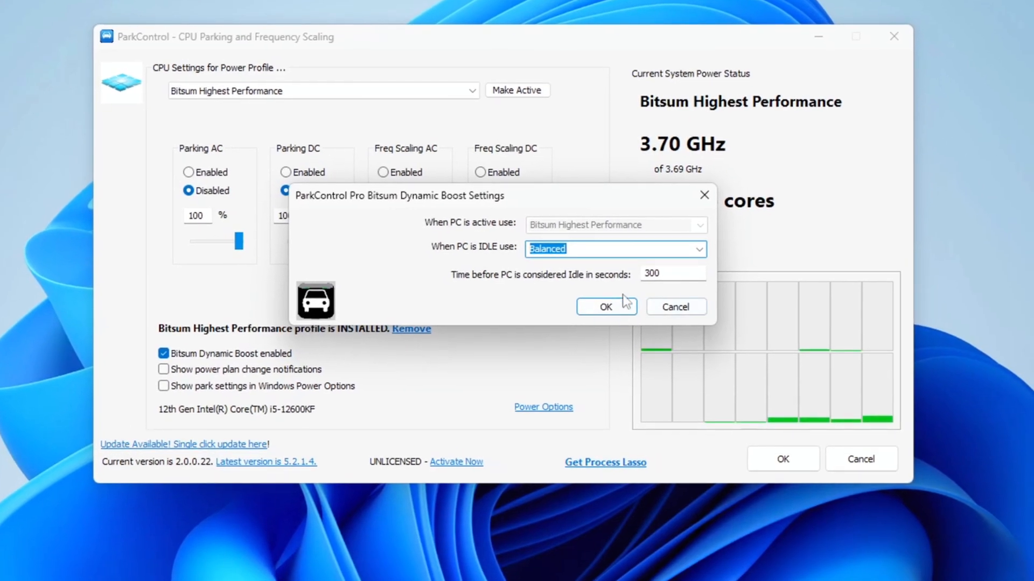
click(604, 306)
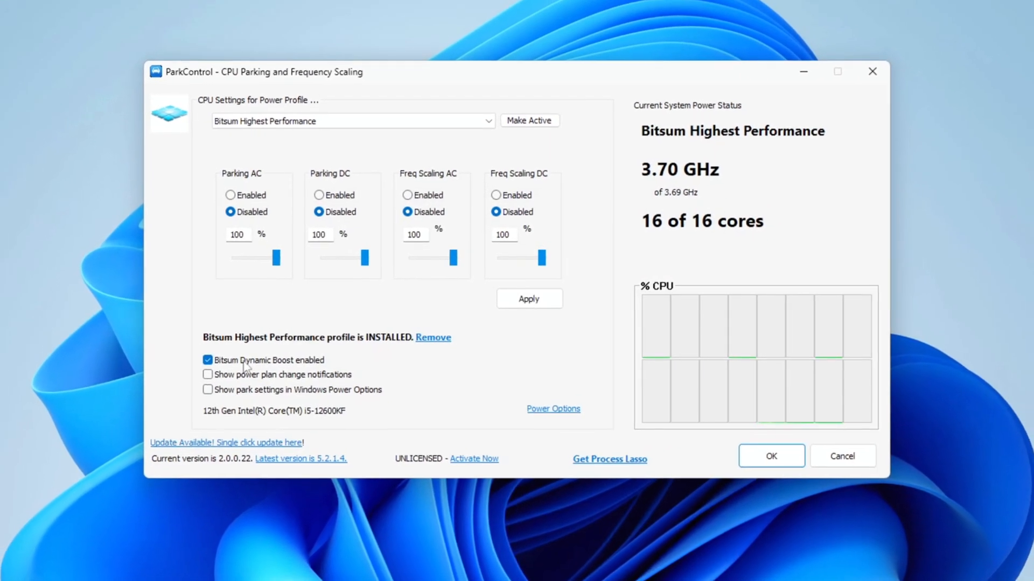
mouse_move(247, 366)
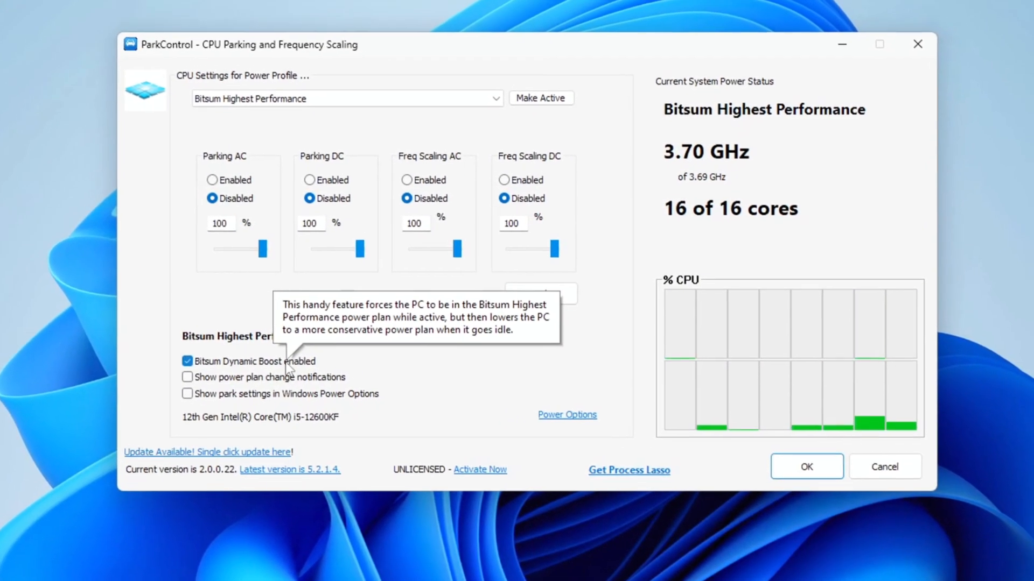
click(566, 414)
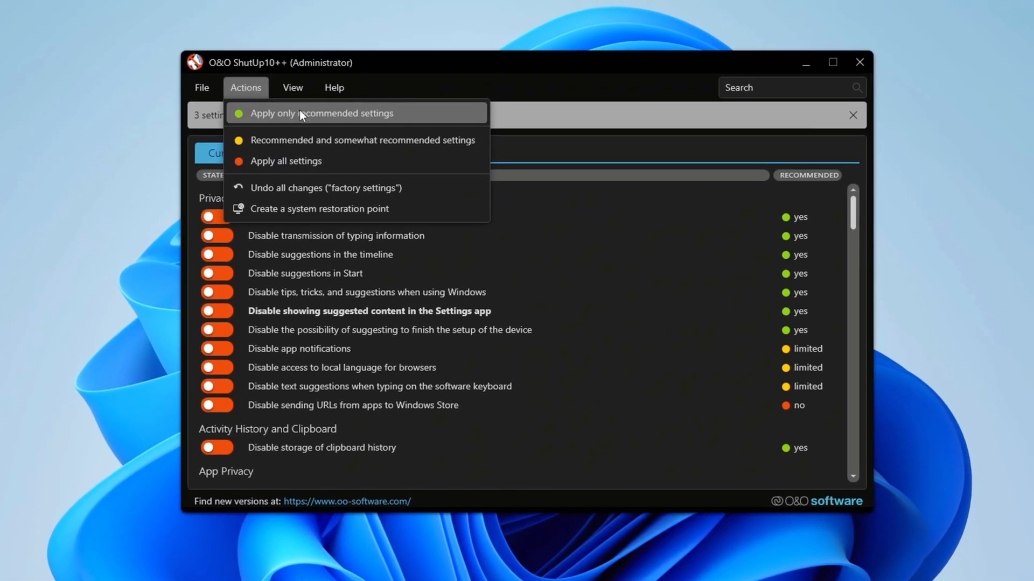
Apply only the recommended O&O ShutUp10++ settings and dismiss the 105-settings confirmation
click(323, 113)
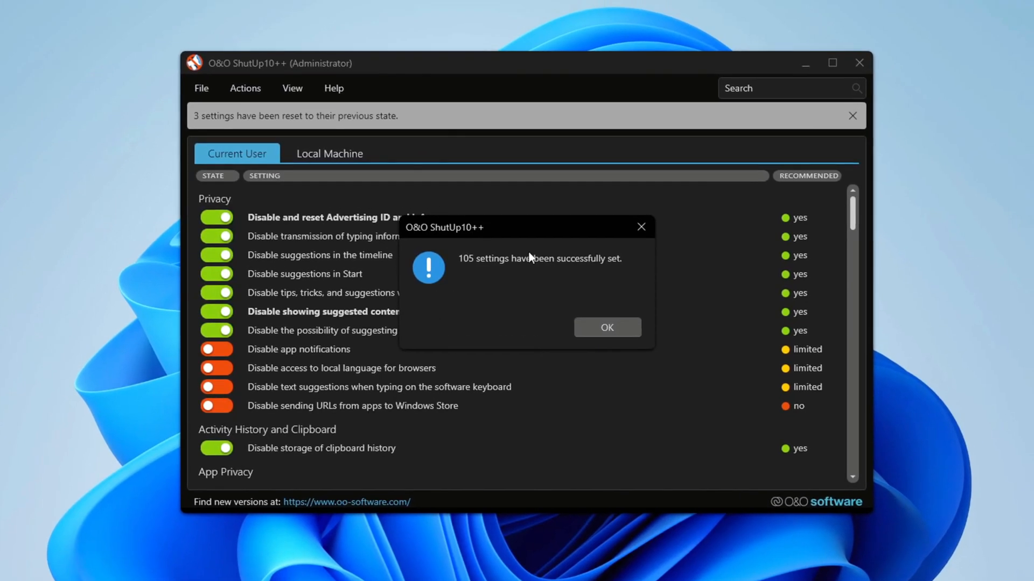
click(605, 327)
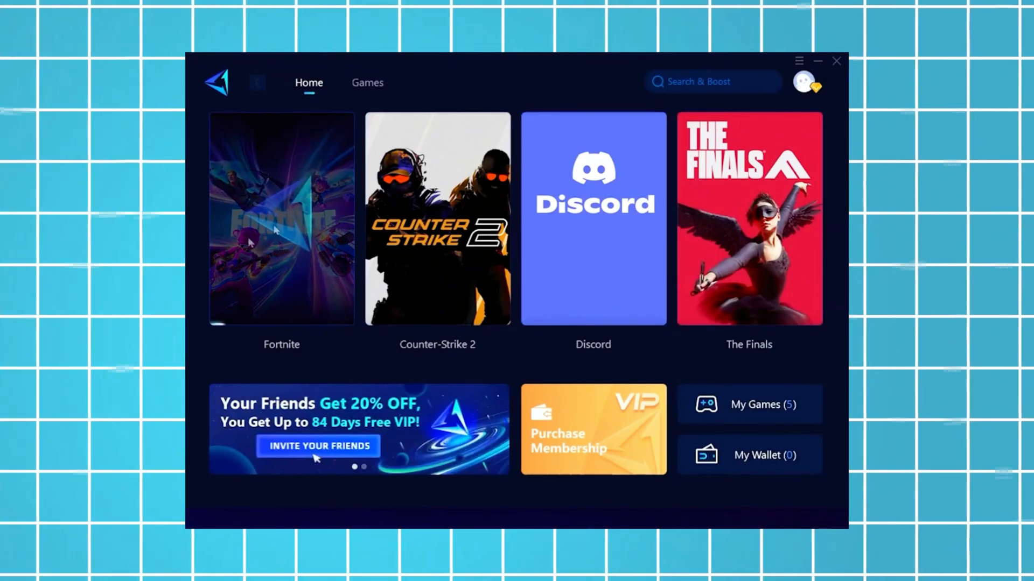
Boost Fortnite from the Home page, reaching 11 ms ping and 0% loss
click(281, 220)
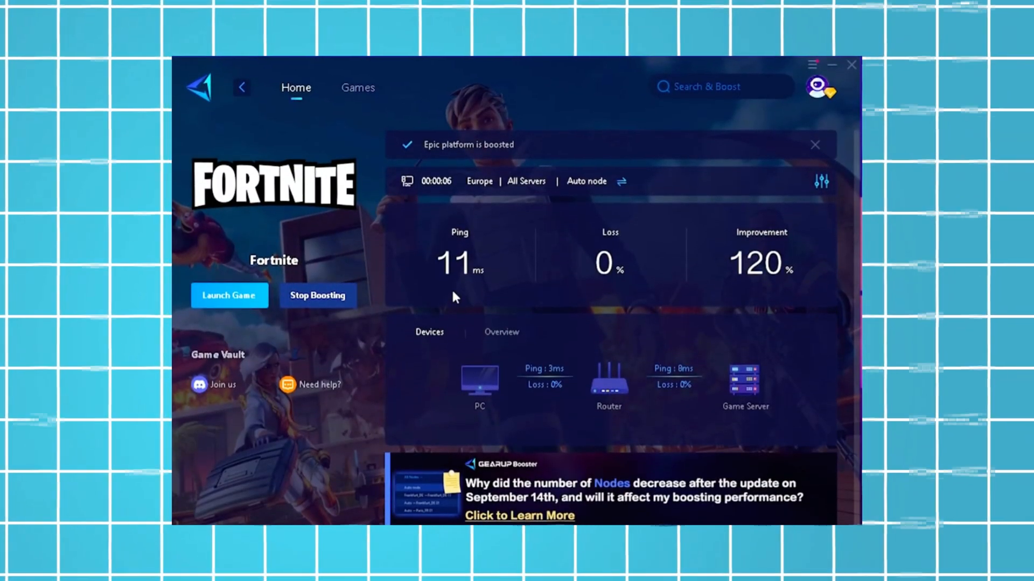
mouse_move(435, 302)
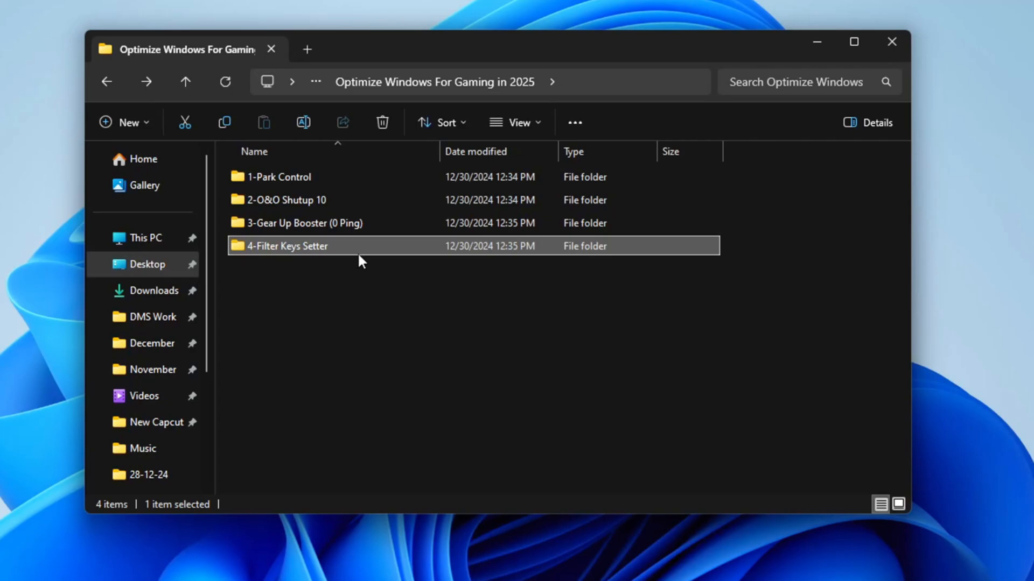
Bring up the context menu for the 4-Filter Keys Setter folder
right_click(310, 203)
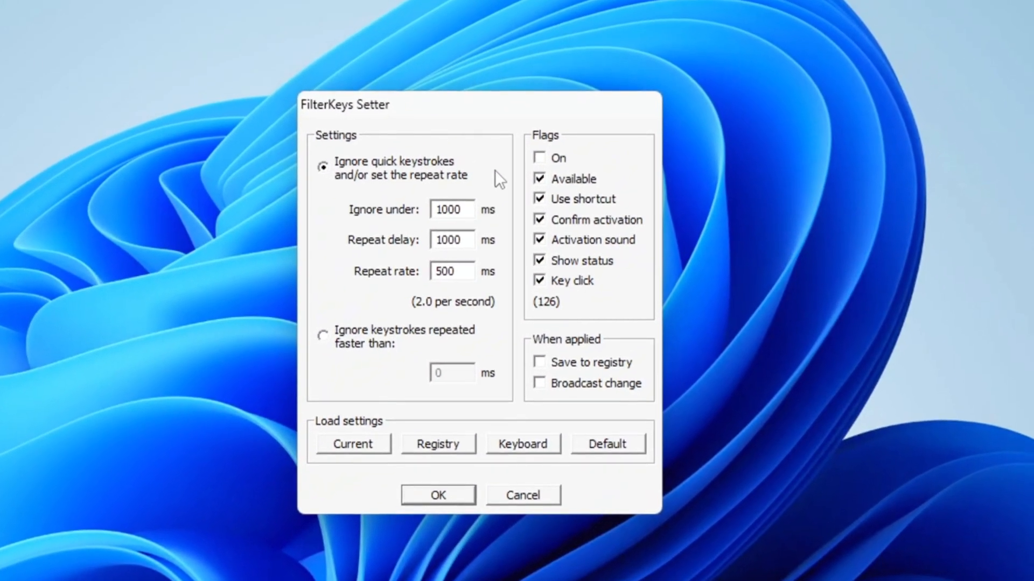
Turn FilterKeys on with 0 ms ignore, 250 ms delay, 25 ms repeat rate, no confirmation
drag(344, 104, 390, 73)
text(25)
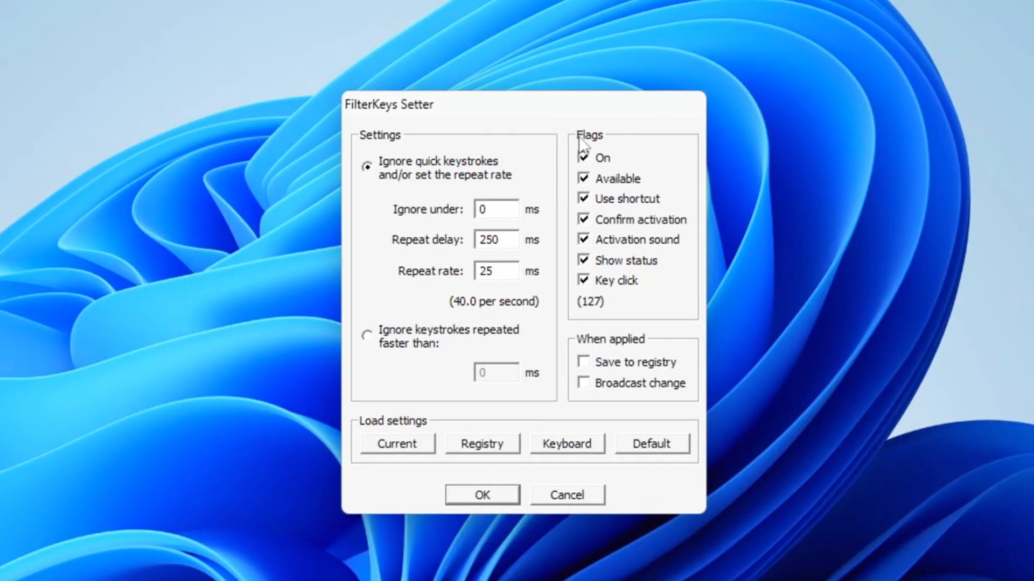
drag(523, 104, 482, 104)
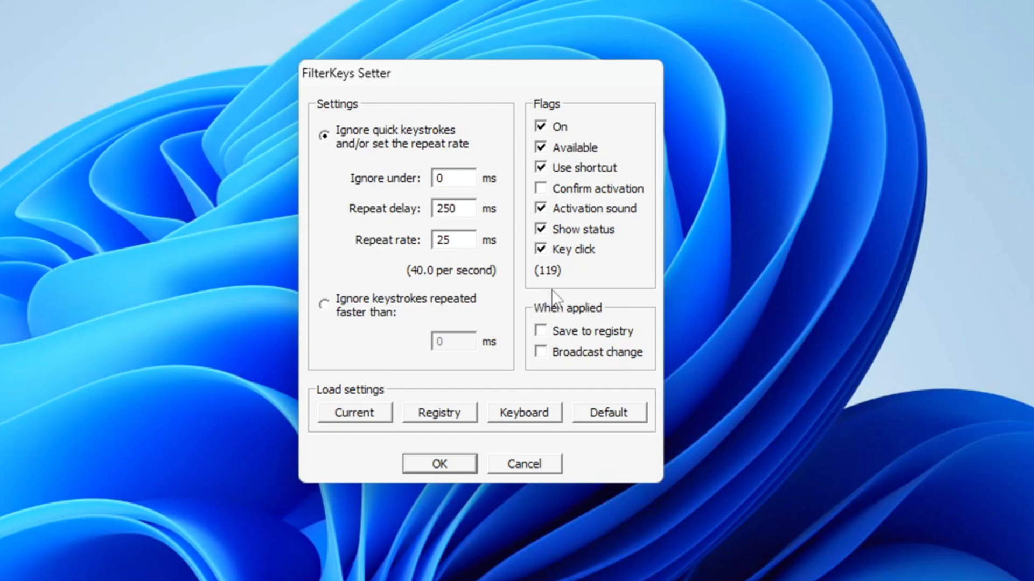
click(541, 331)
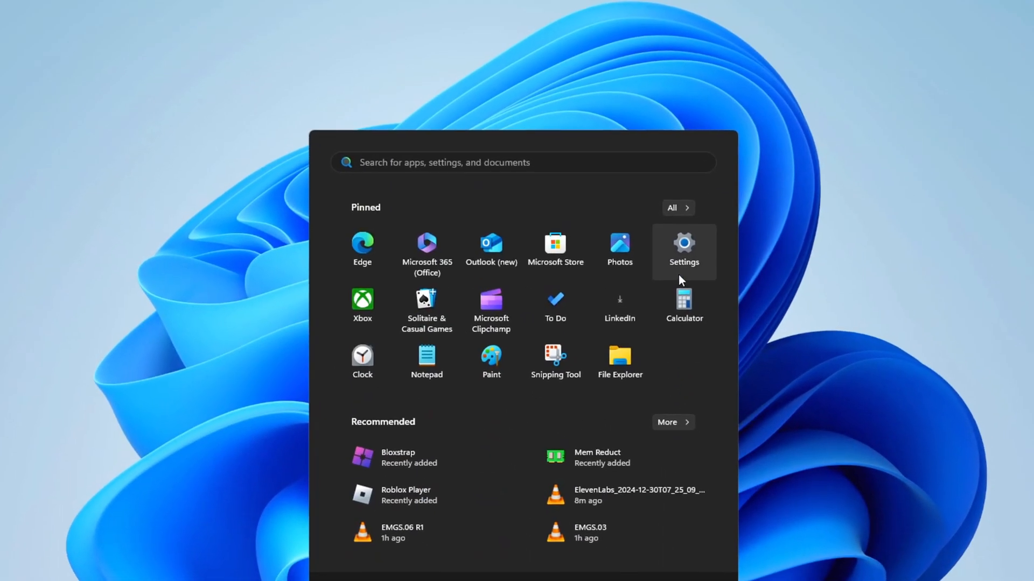
Confirm Delivery Optimization downloads from other devices are off and Game Mode is on
click(684, 251)
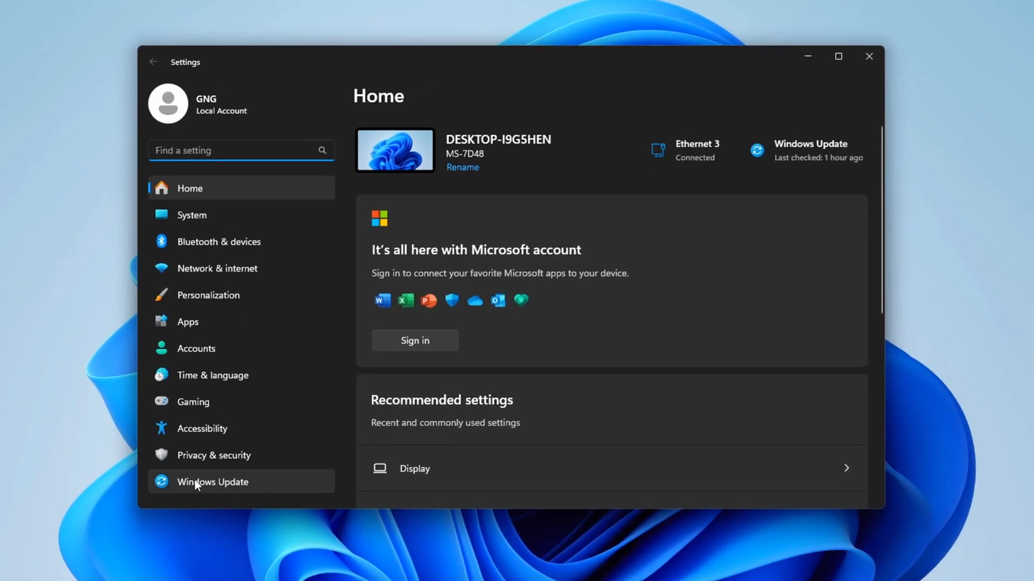
click(212, 481)
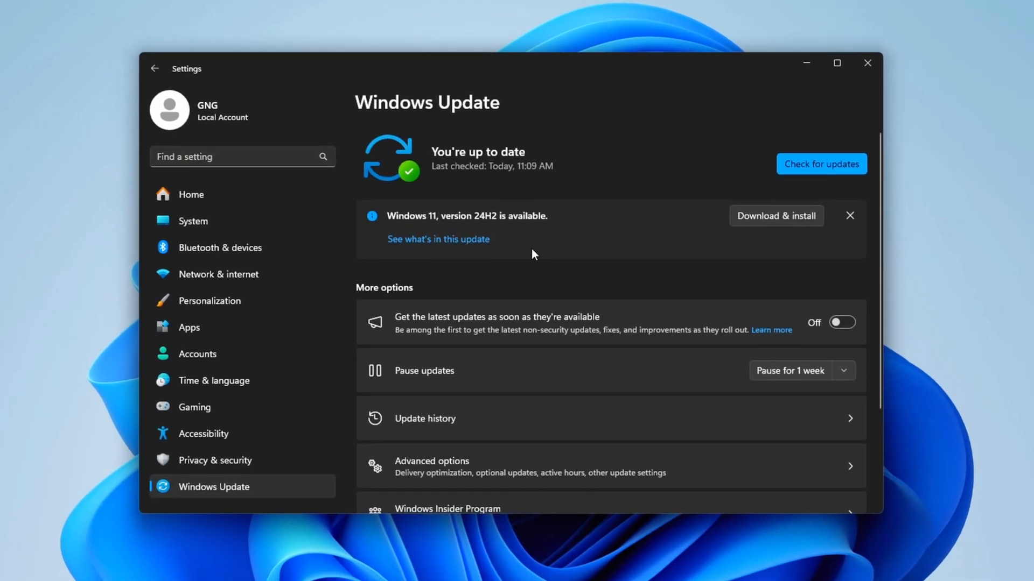
mouse_move(461, 187)
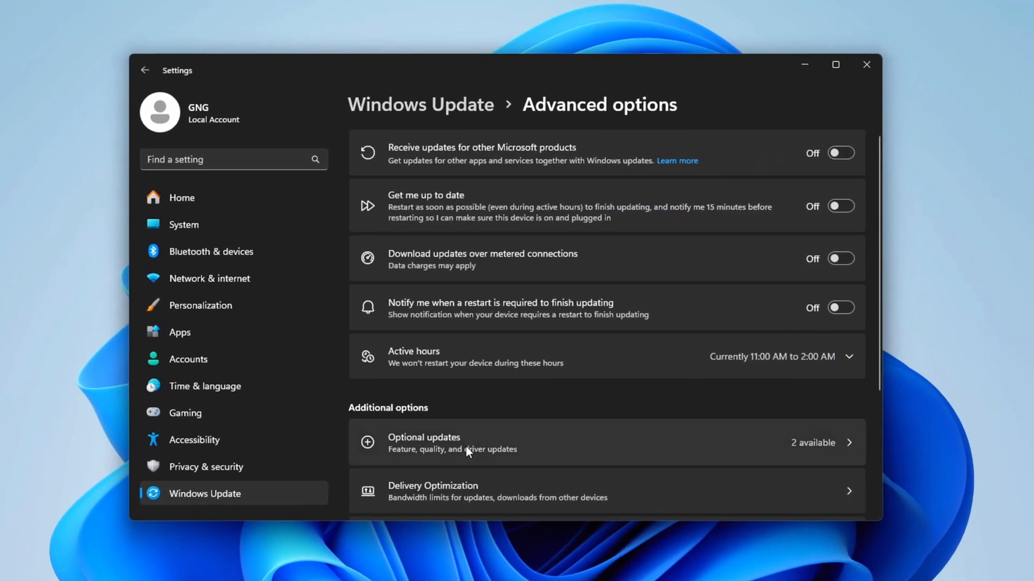
click(606, 492)
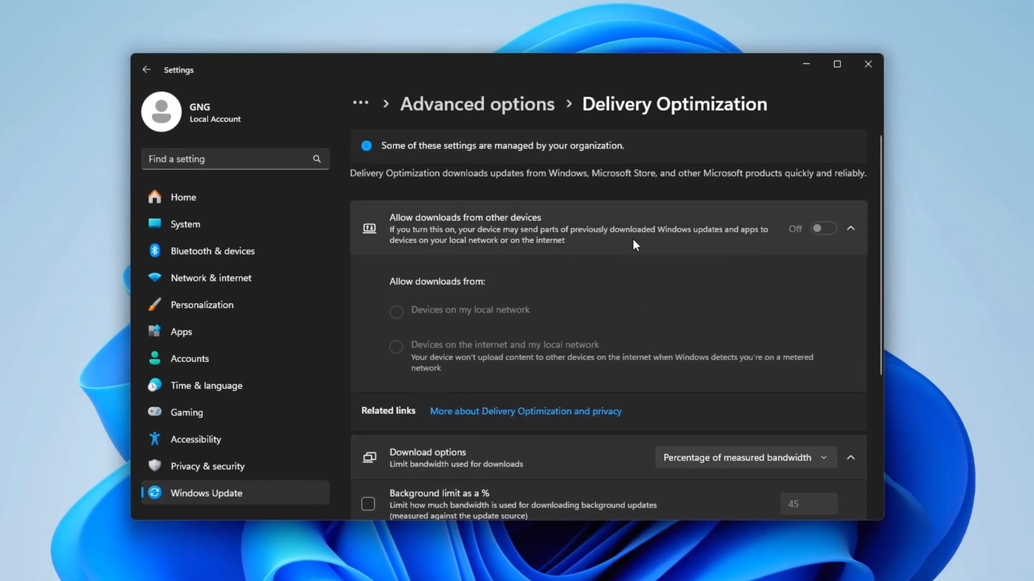
click(206, 412)
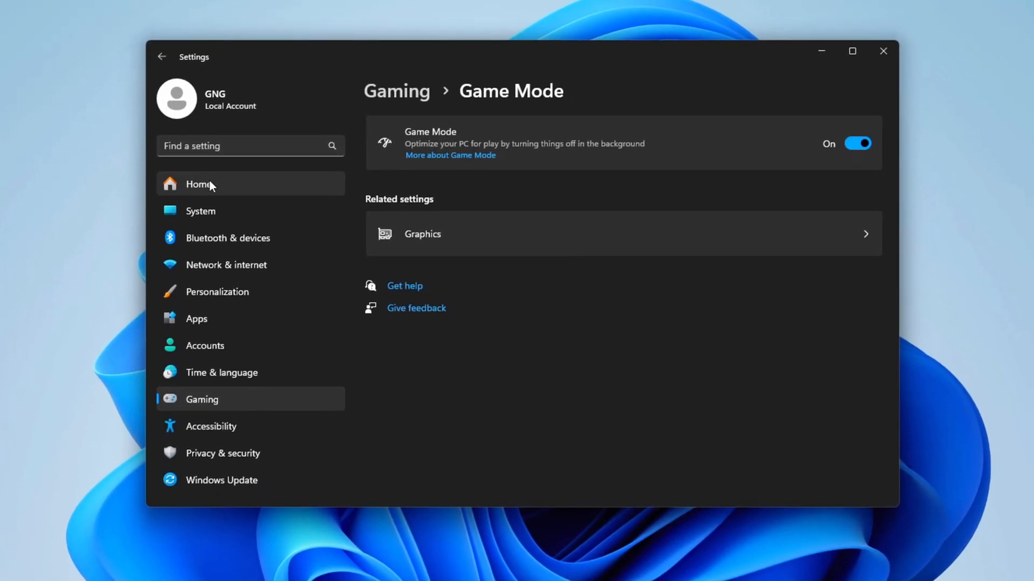
Switch off advertising ID, language list, app-launch tracking and suggested content in Privacy General
click(198, 184)
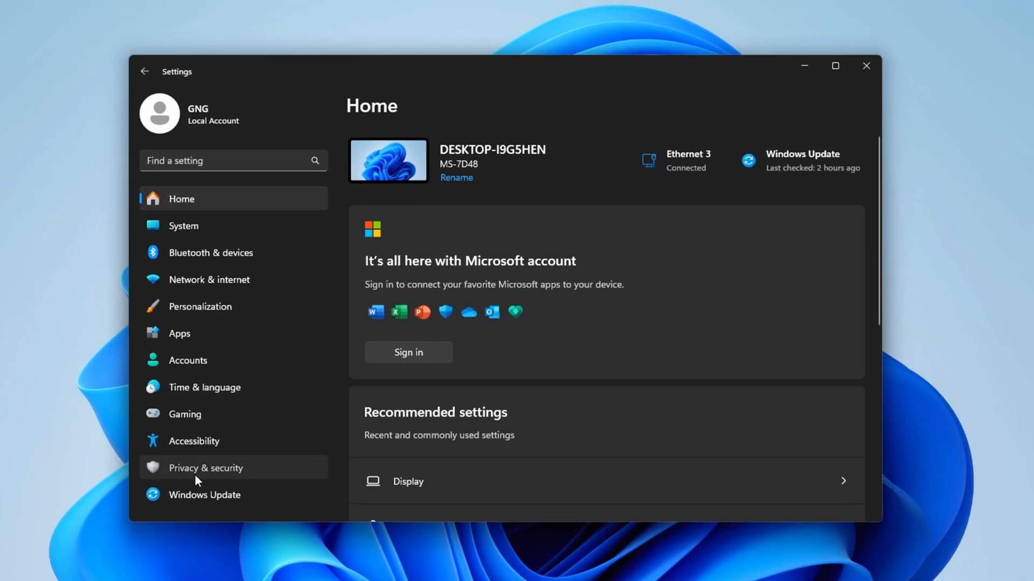
click(205, 468)
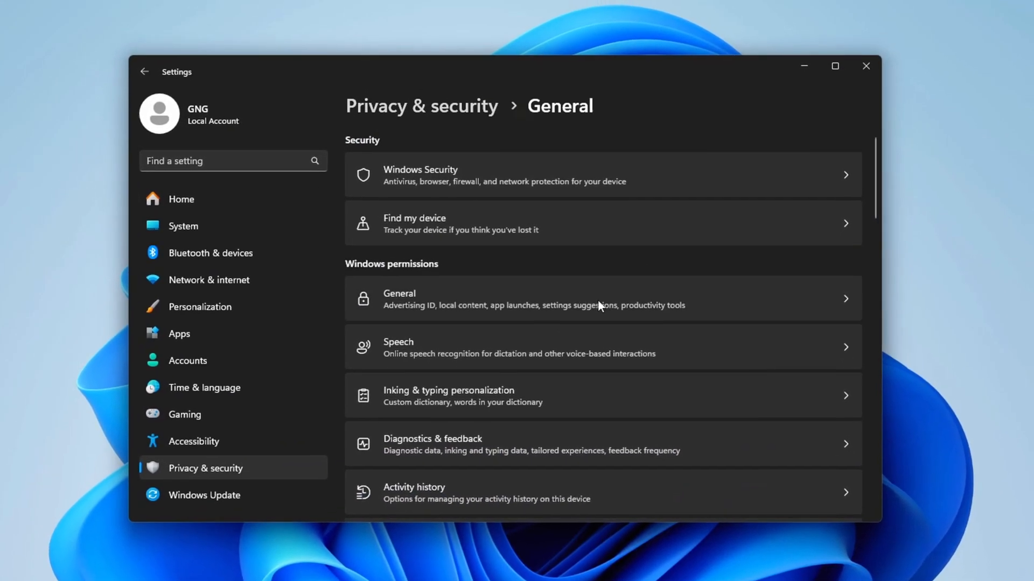
click(601, 299)
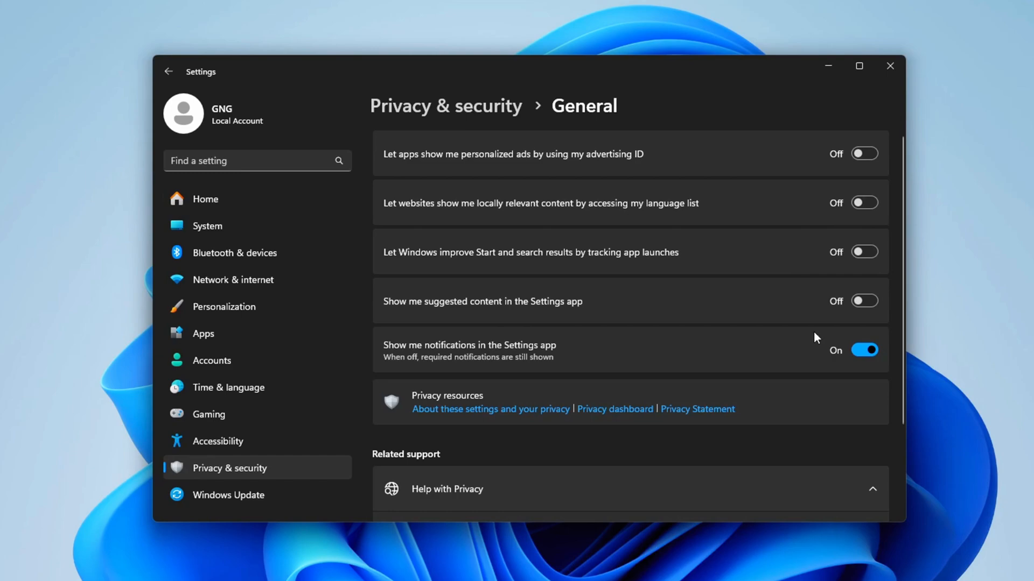
click(864, 350)
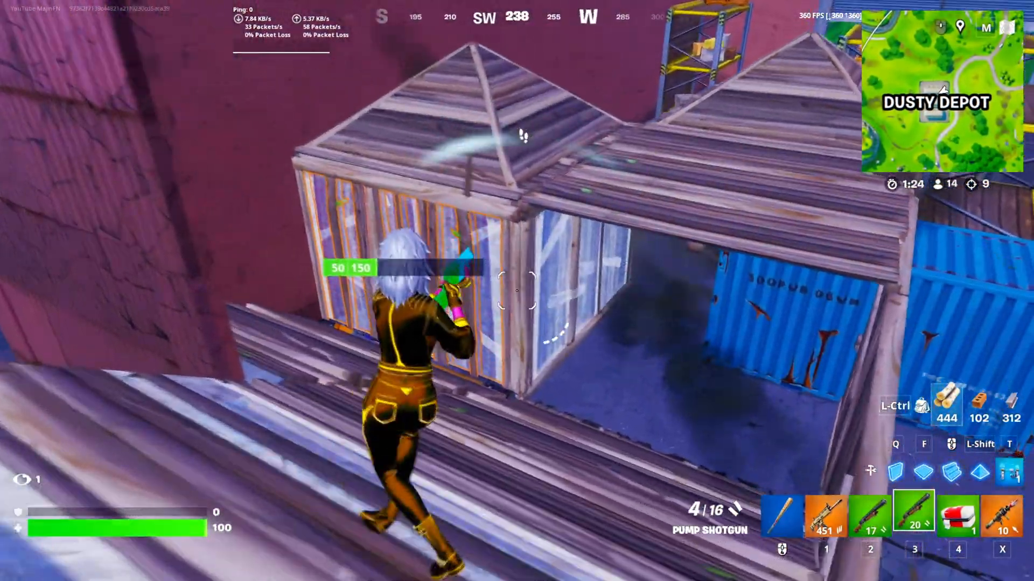
Swap from the pump shotgun to the rocket launcher in the Dusty Depot match
key(5)
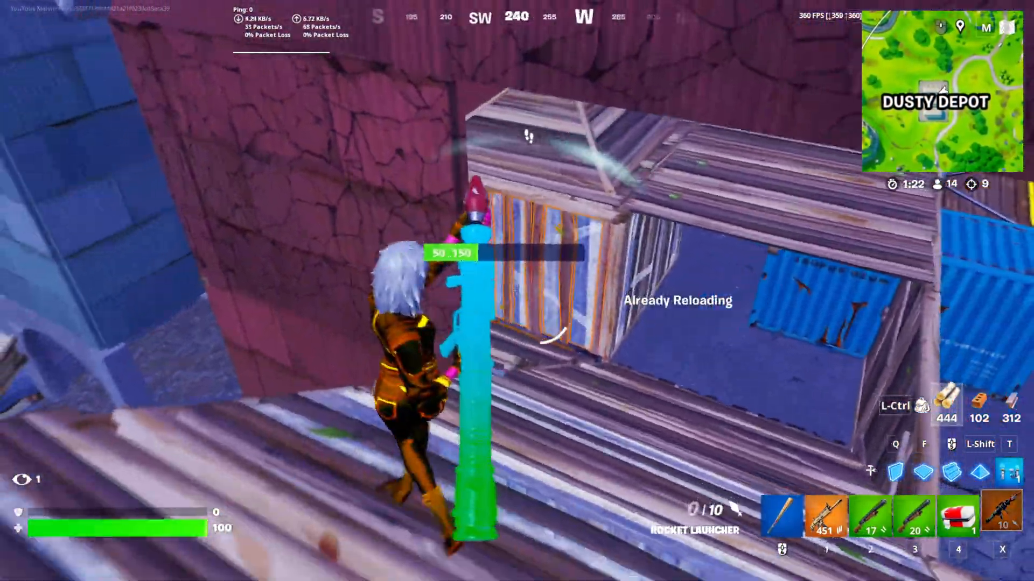